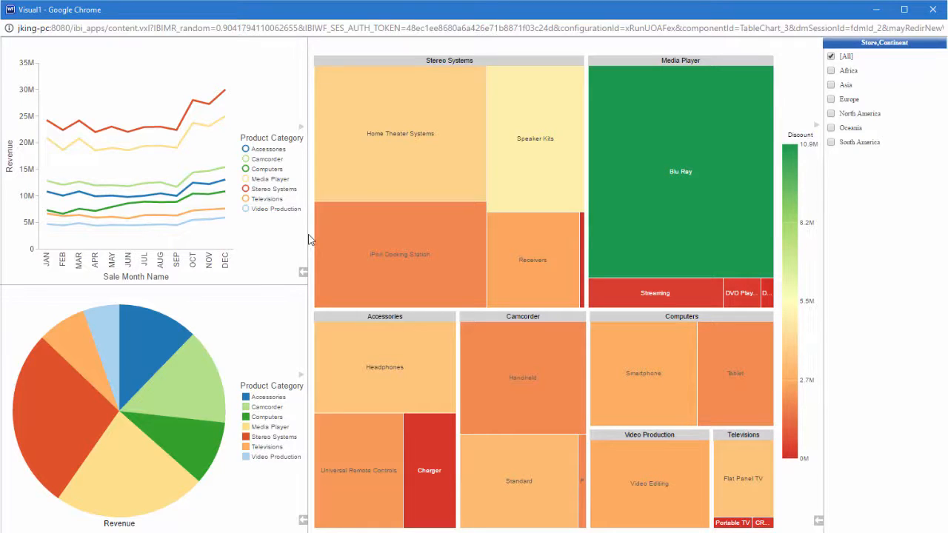
mouse_move(296, 277)
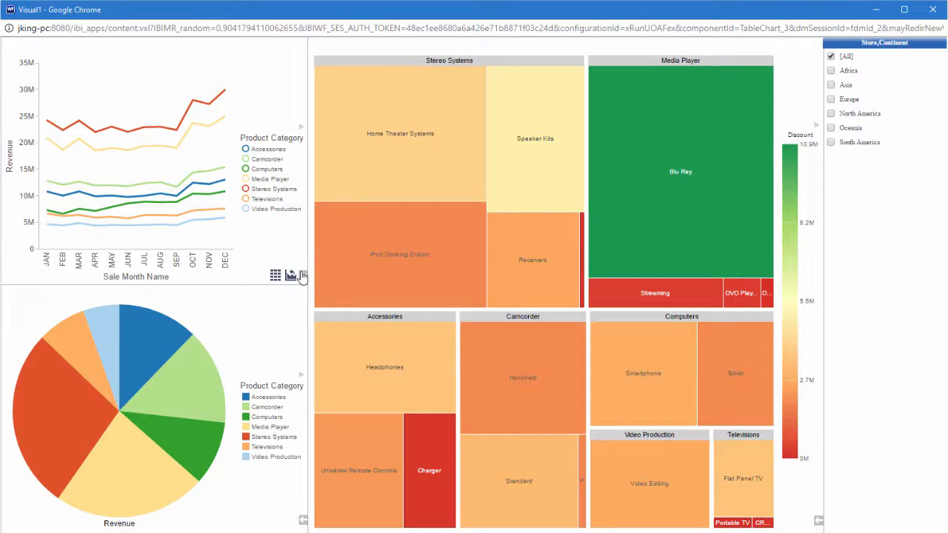
Switch the monthly revenue line chart to its data table and scroll through the rows.
click(274, 274)
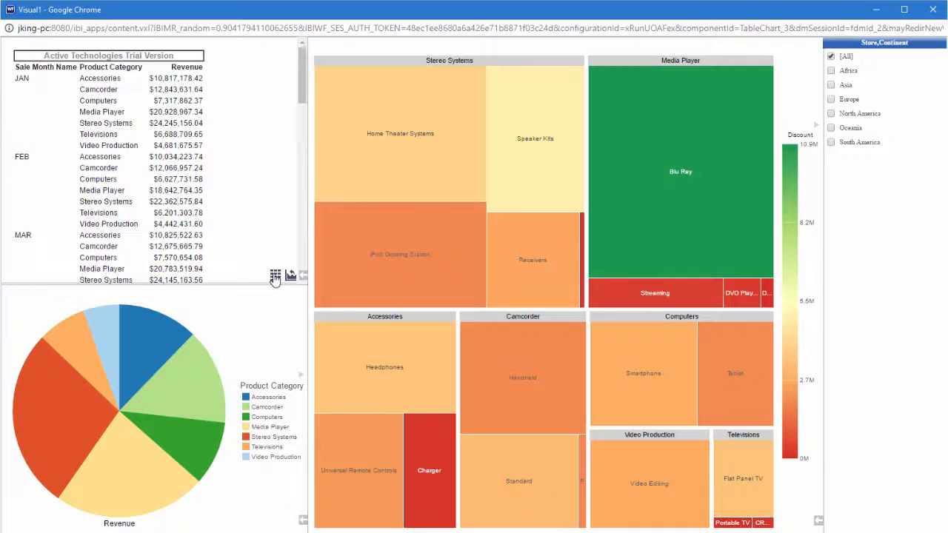
scroll(down, 3)
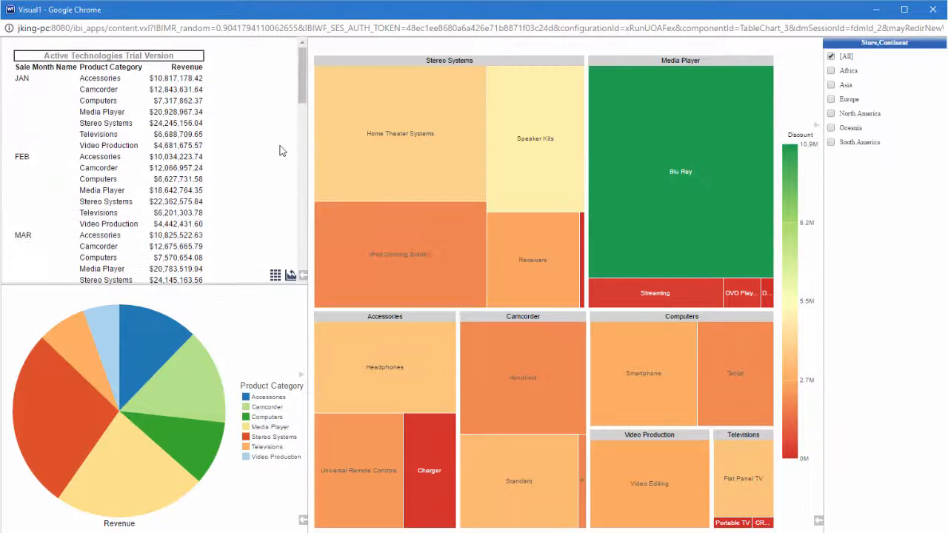
click(289, 274)
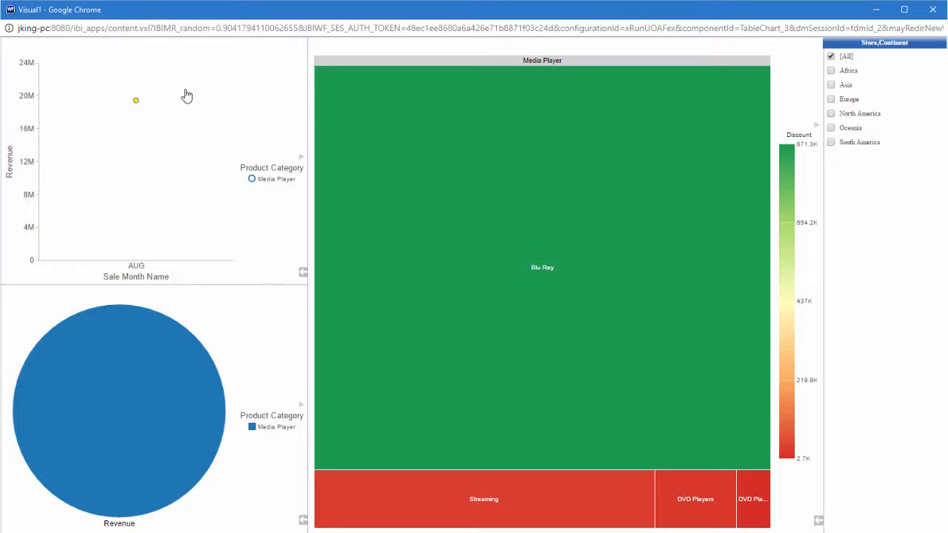
mouse_move(302, 277)
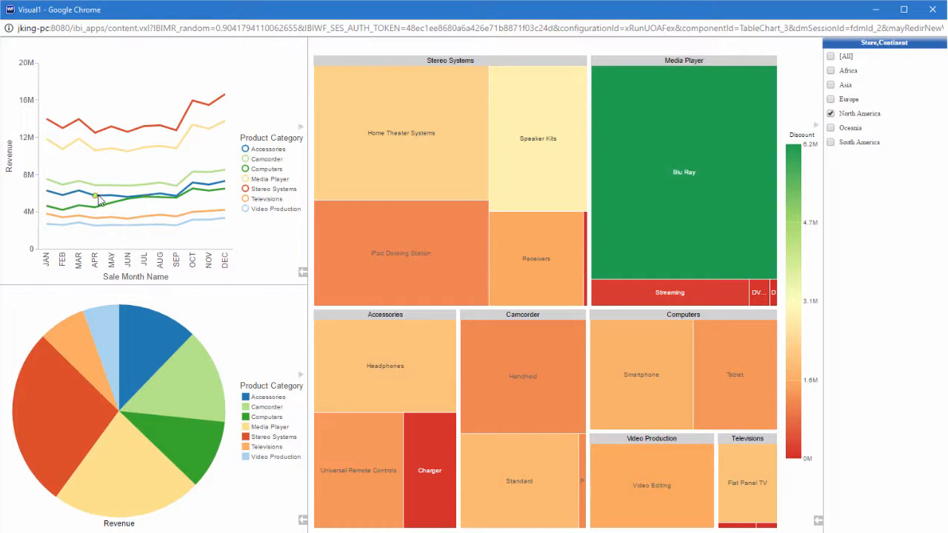
Open the details for an April data point under the North America filter.
click(96, 195)
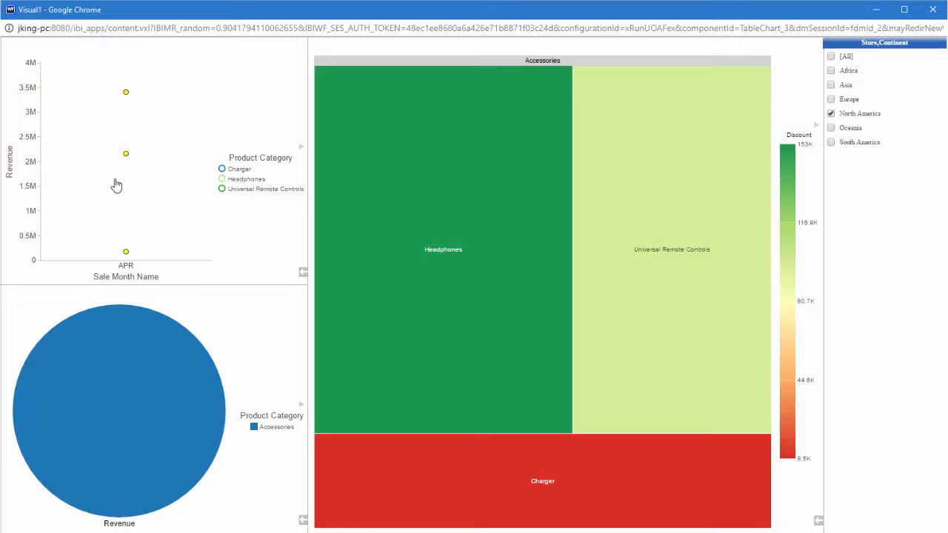
mouse_move(213, 231)
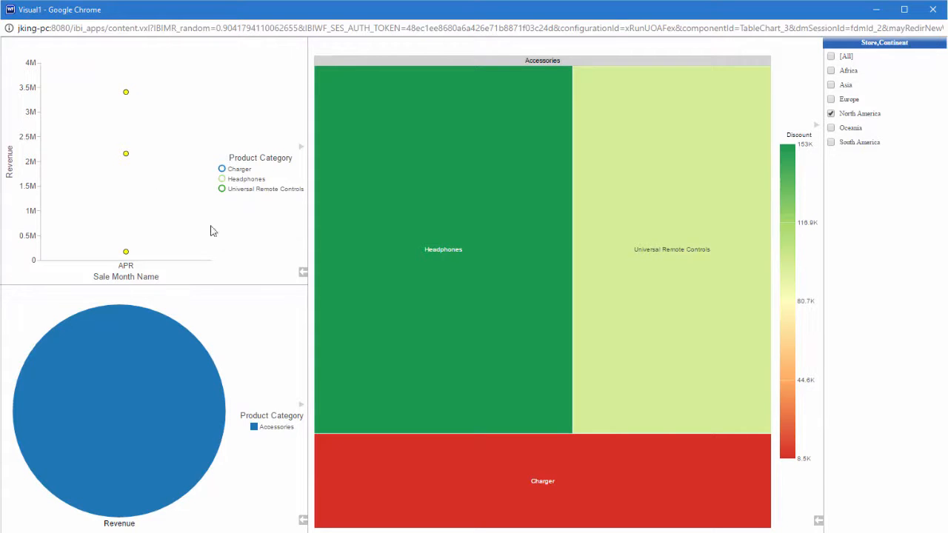
mouse_move(289, 276)
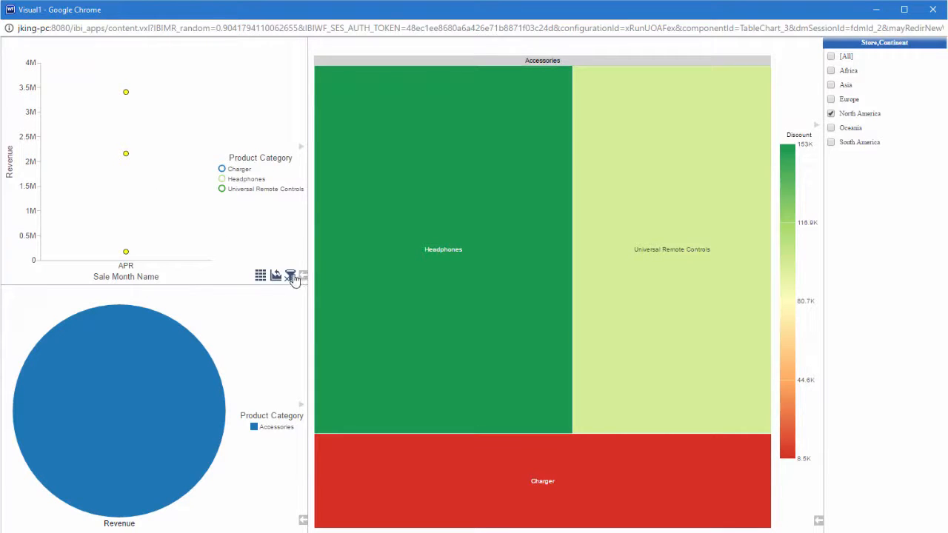
Remove the Accessories April filter and drill the line chart down to Product Subcategory.
click(288, 275)
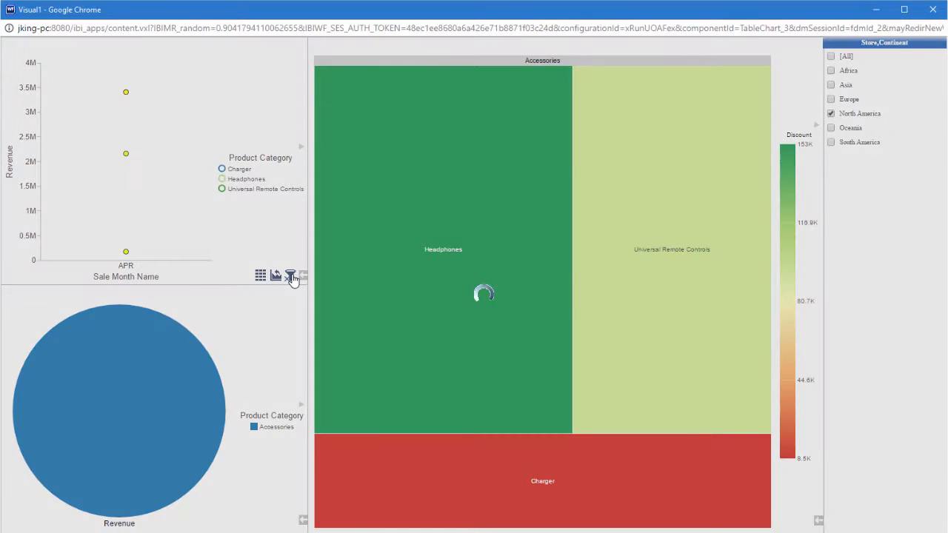
click(289, 276)
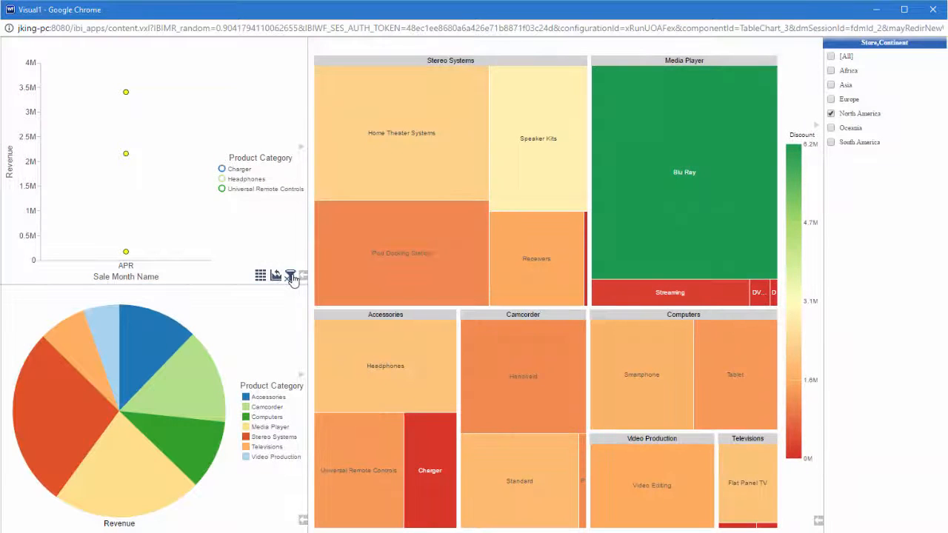
click(288, 274)
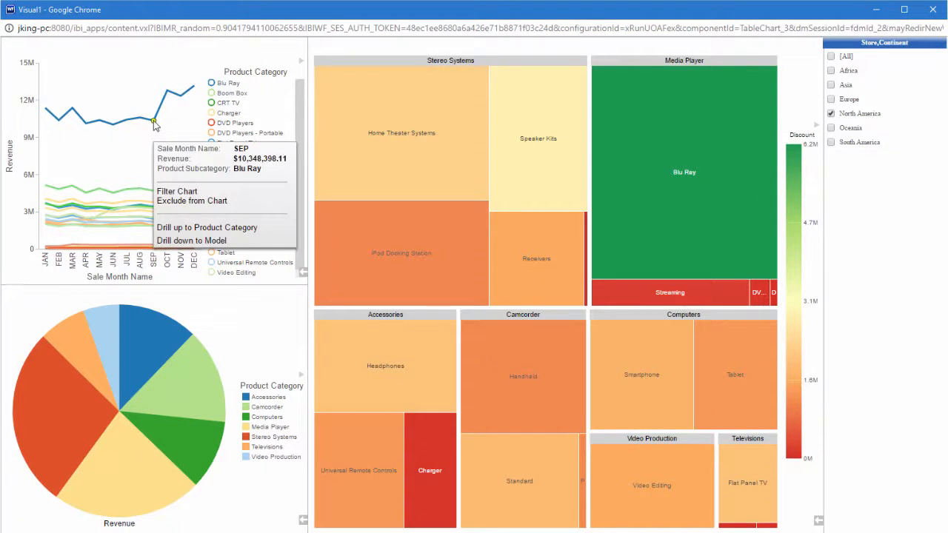
mouse_move(101, 216)
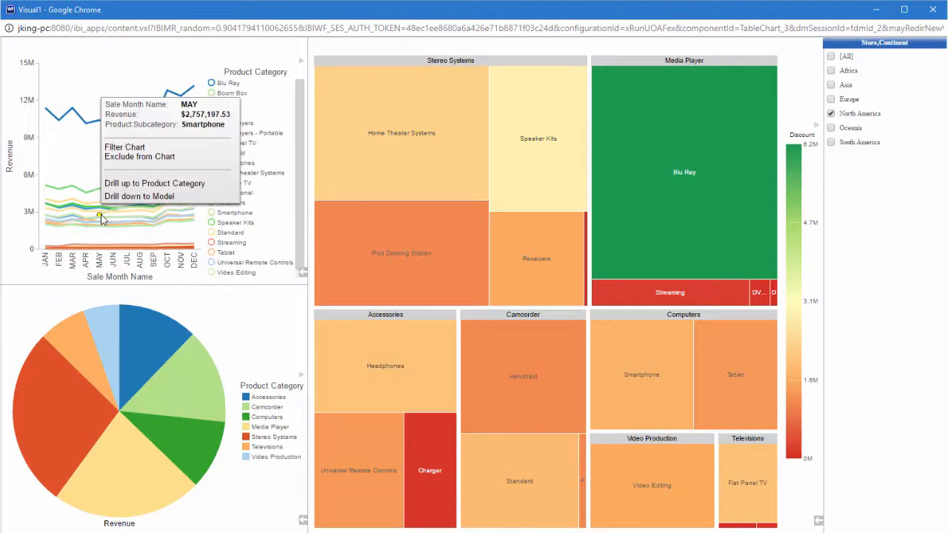
mouse_move(141, 207)
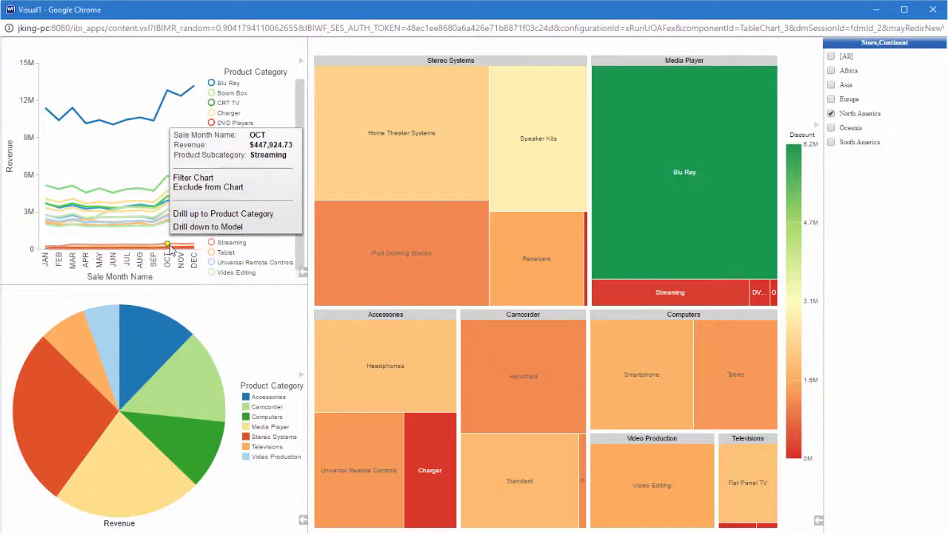
mouse_move(124, 237)
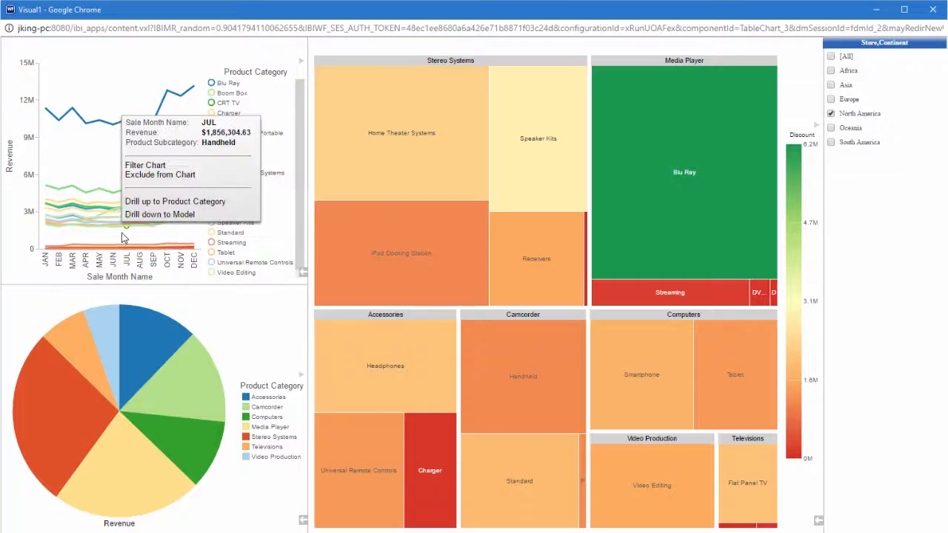